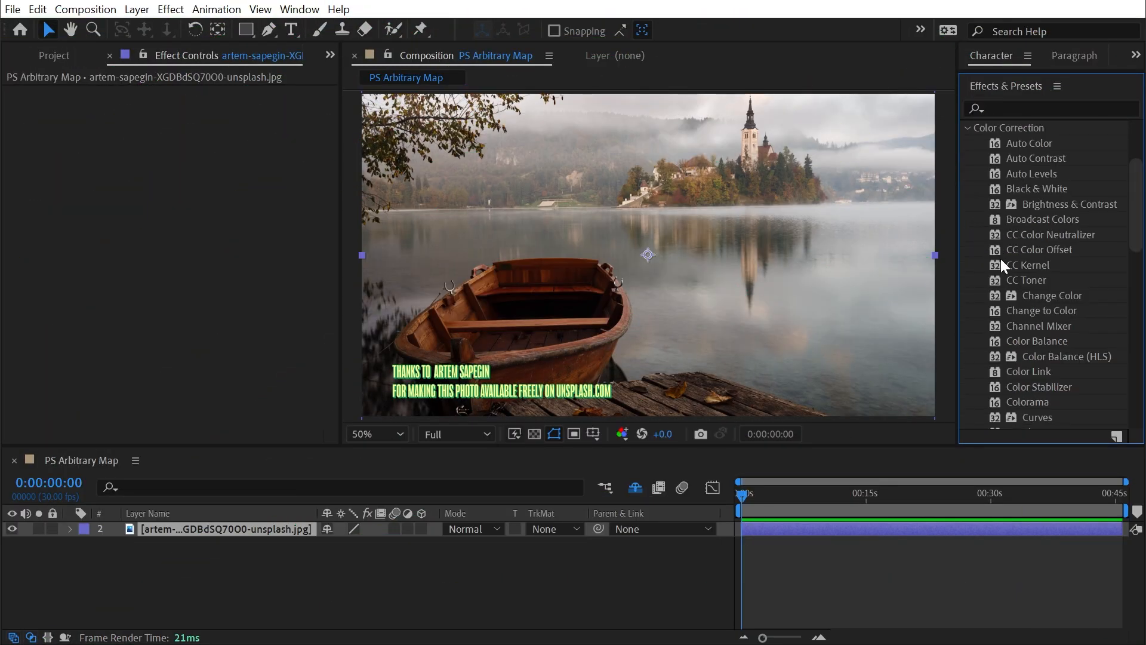
Apply the PS Arbitrary Map effect from Color Correction to the photo layer
scroll(down, 3)
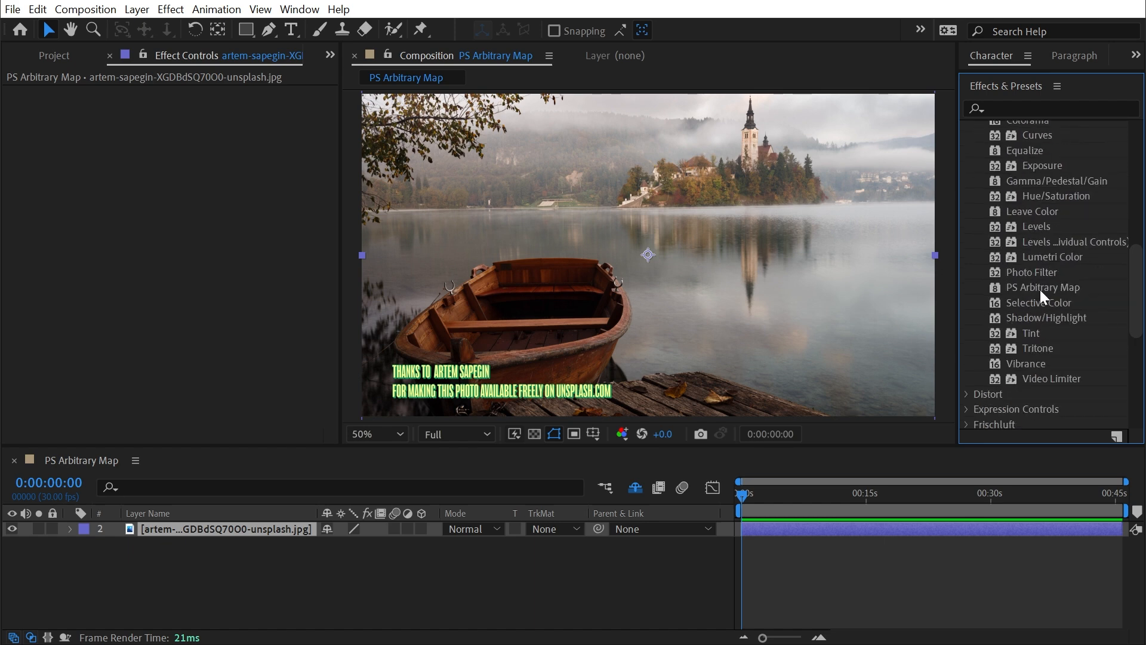
click(1043, 286)
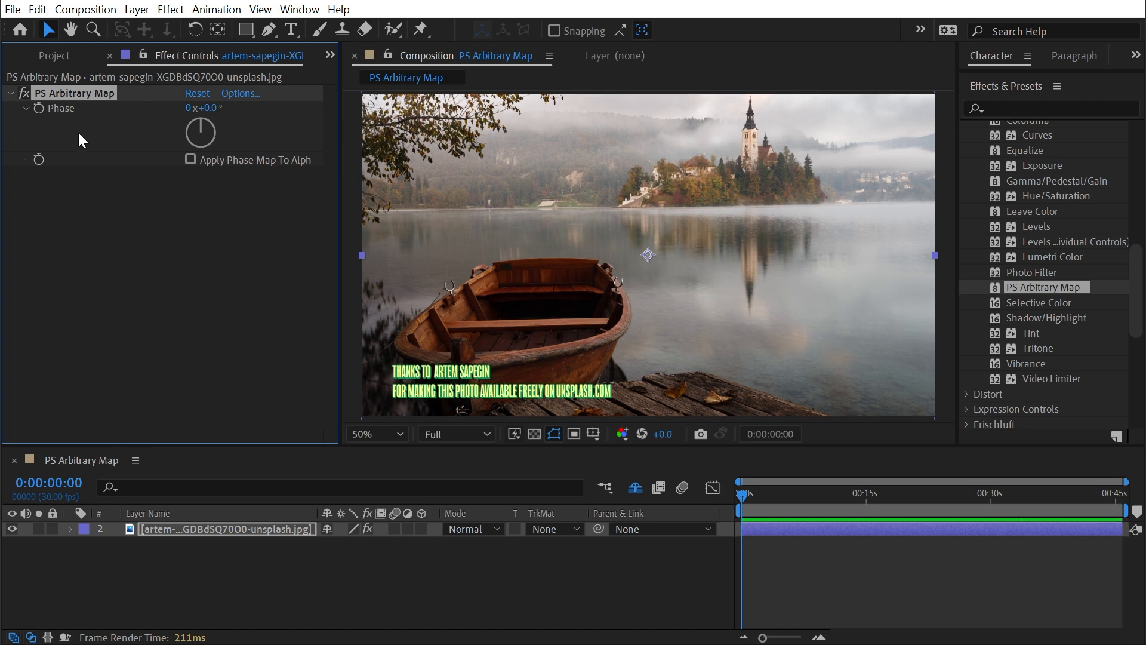
mouse_move(33, 102)
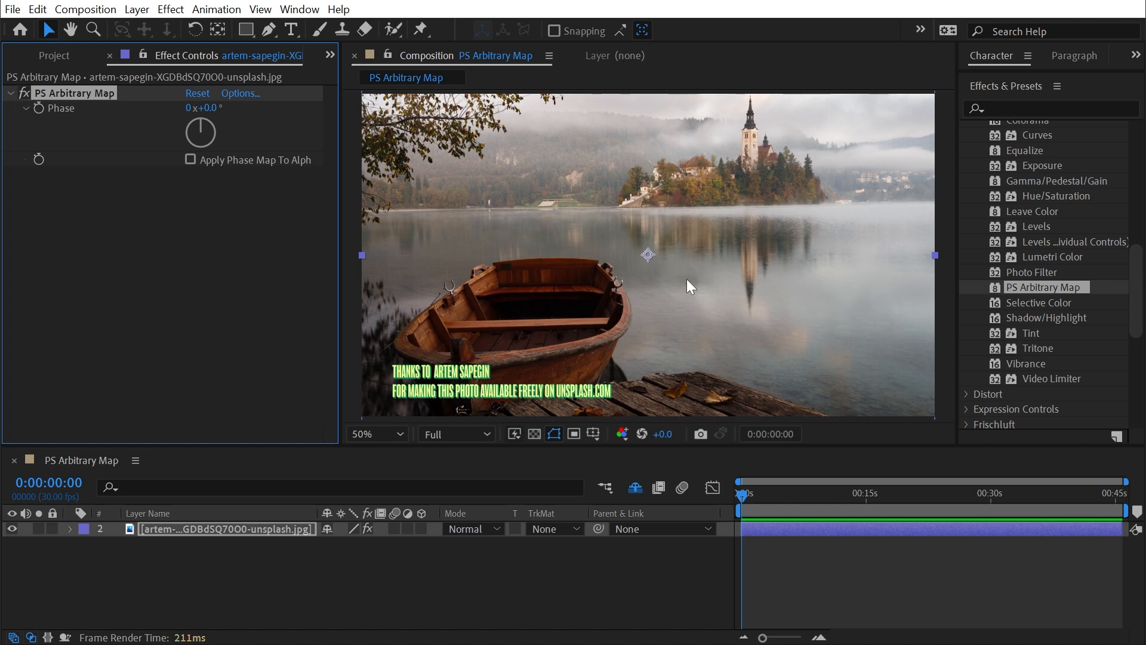
mouse_move(206, 232)
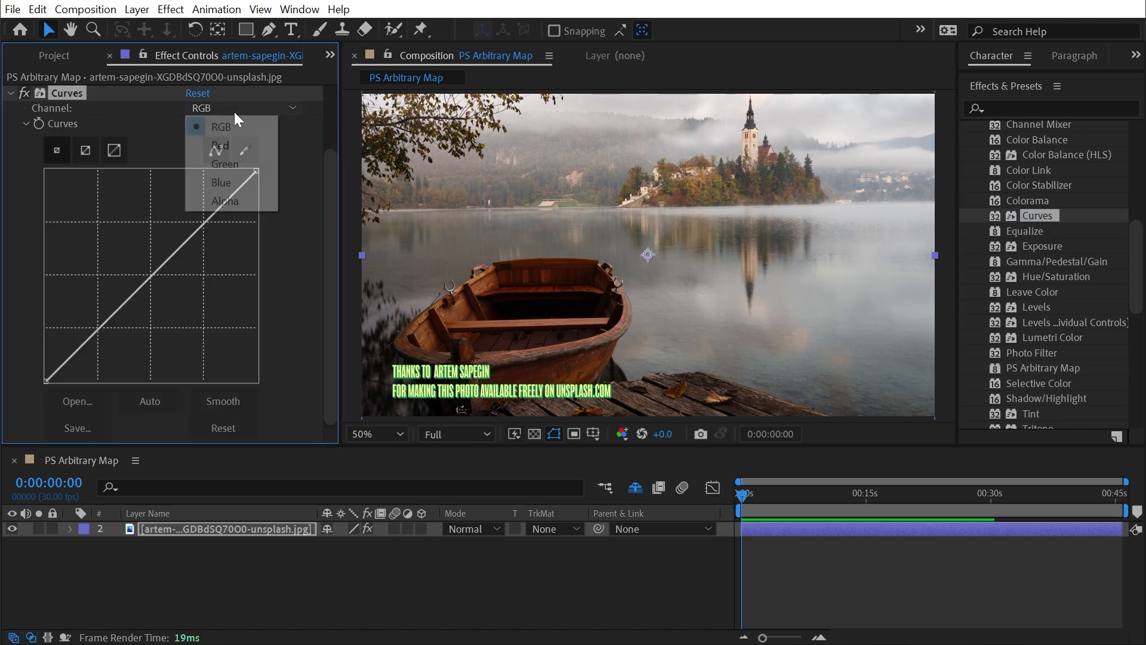
Switch the Curves effect between Red and Green channels to bend each curve separately
click(220, 146)
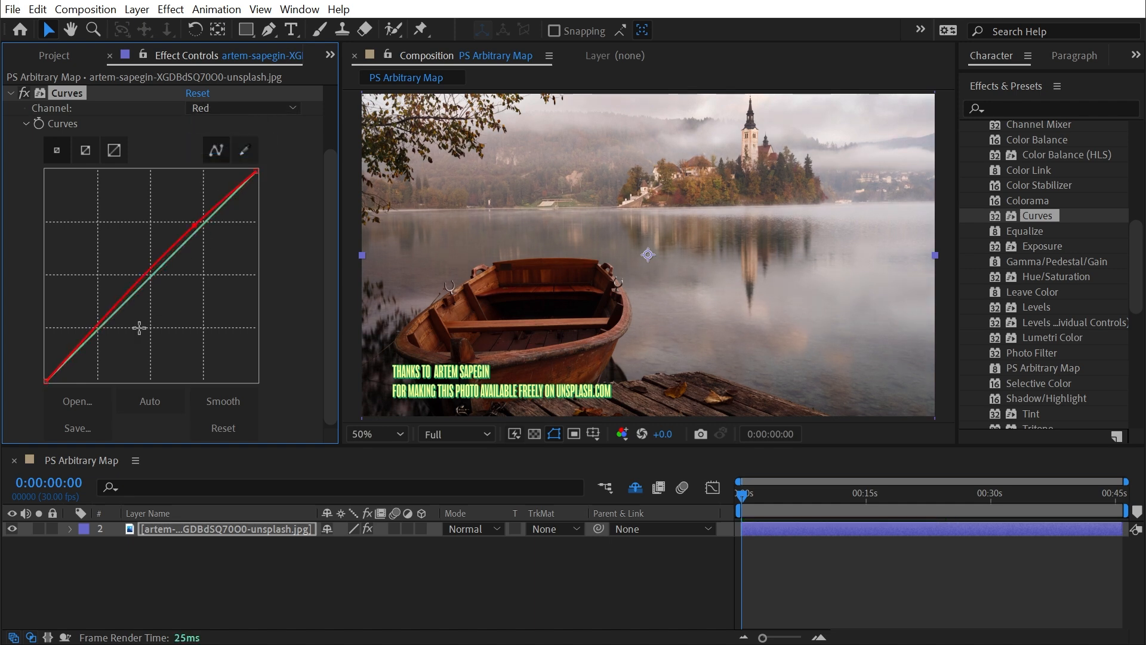
click(244, 109)
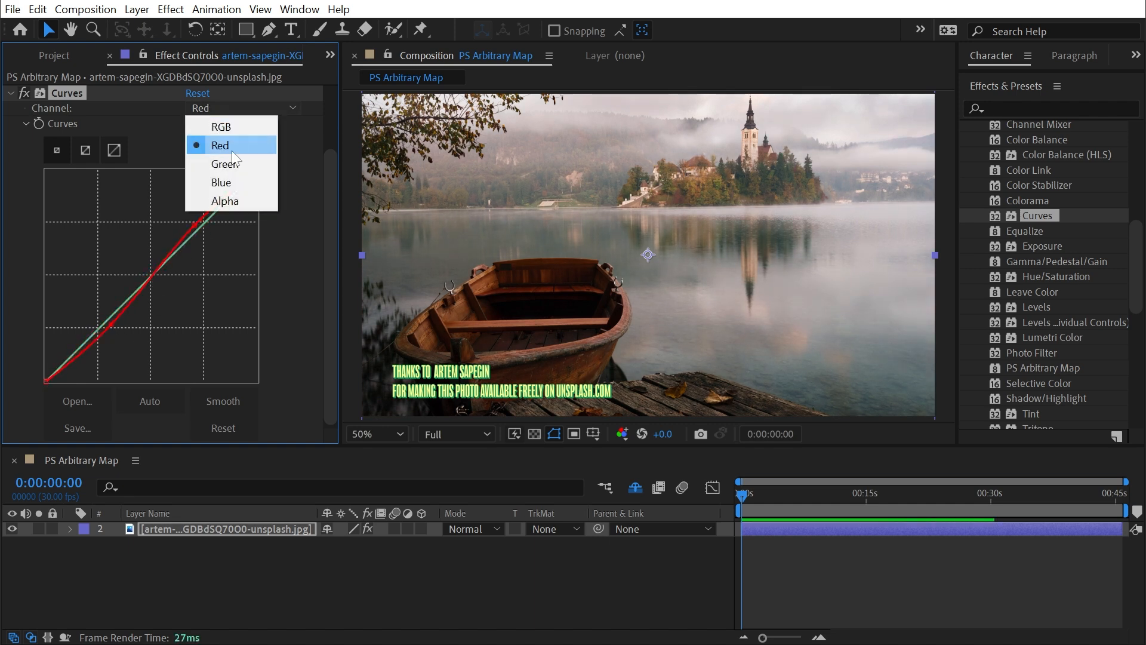
click(225, 163)
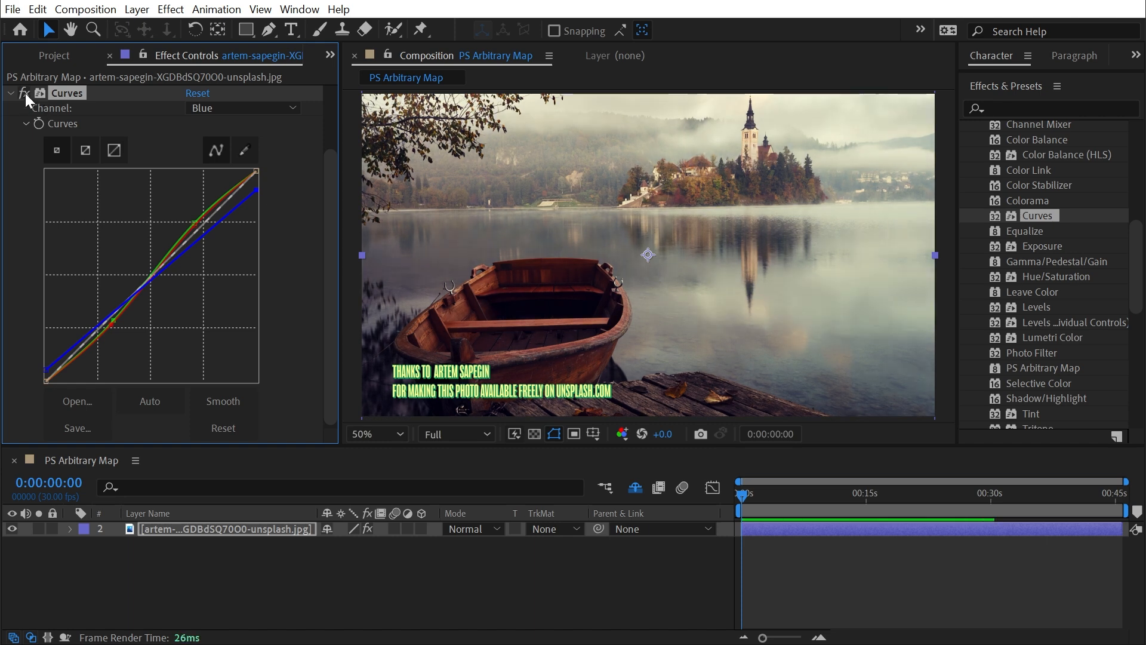
mouse_move(298, 168)
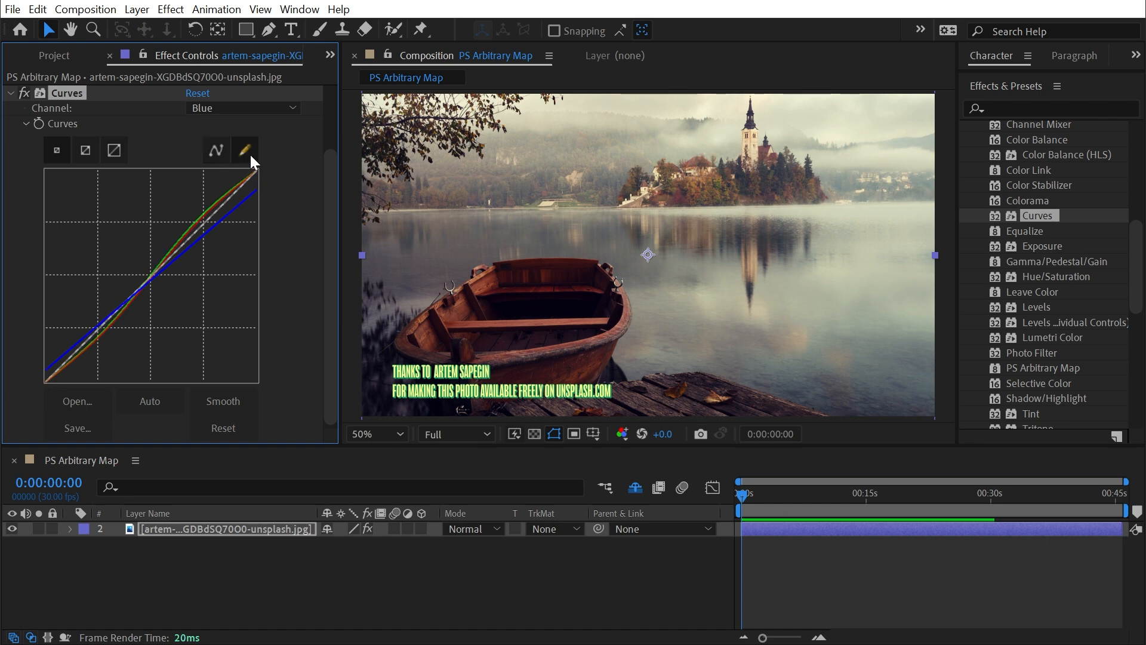
mouse_move(77, 428)
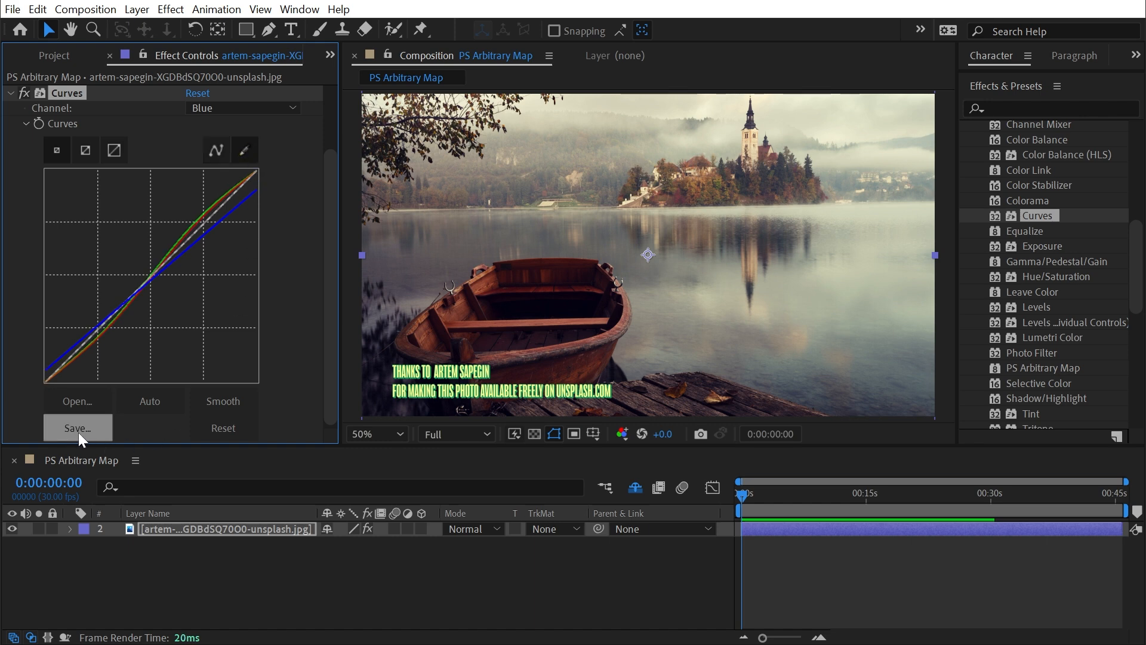
Save the adjusted curves to the desktop as Pencil.AMP
click(78, 428)
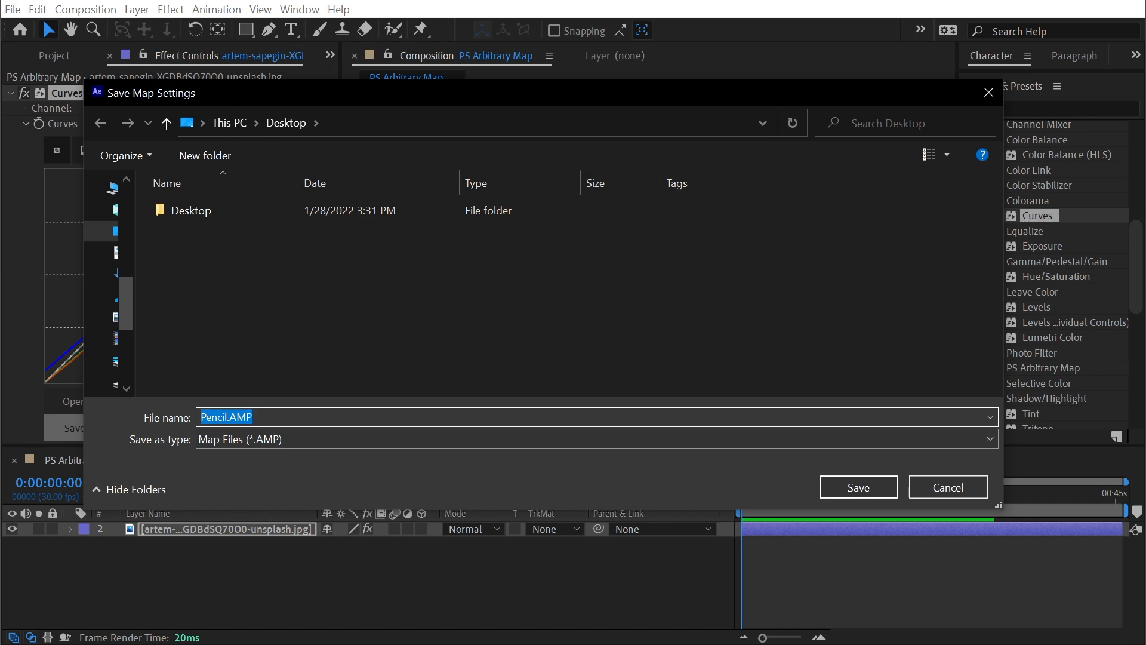
click(858, 487)
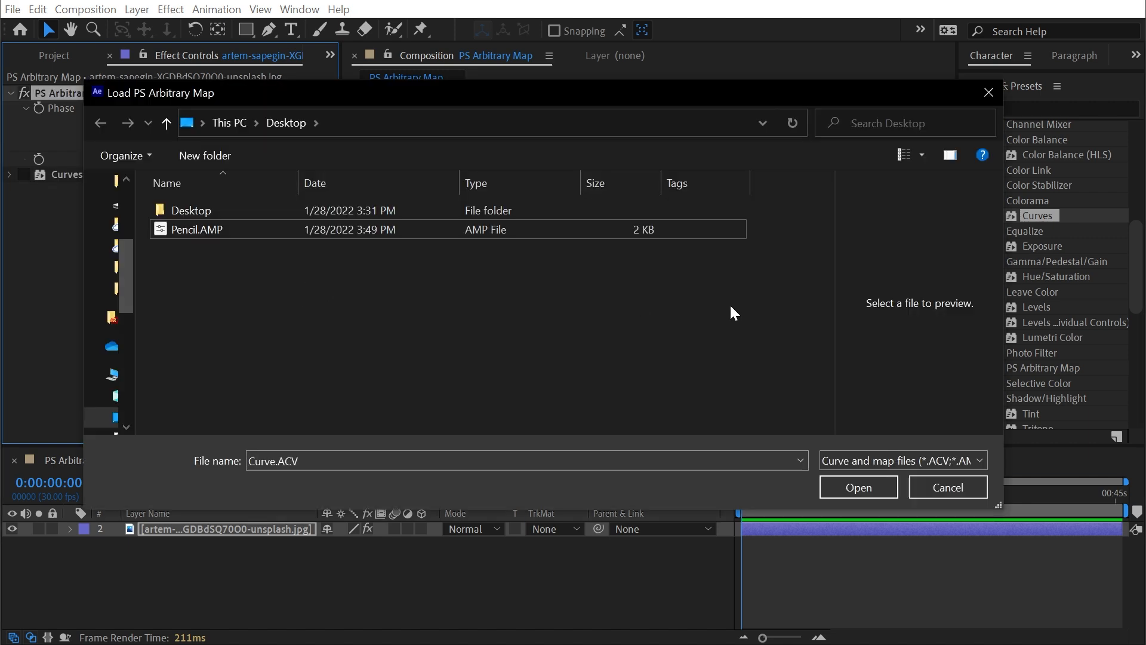
Load Pencil.AMP into the PS Arbitrary Map effect to grade the photo
click(194, 229)
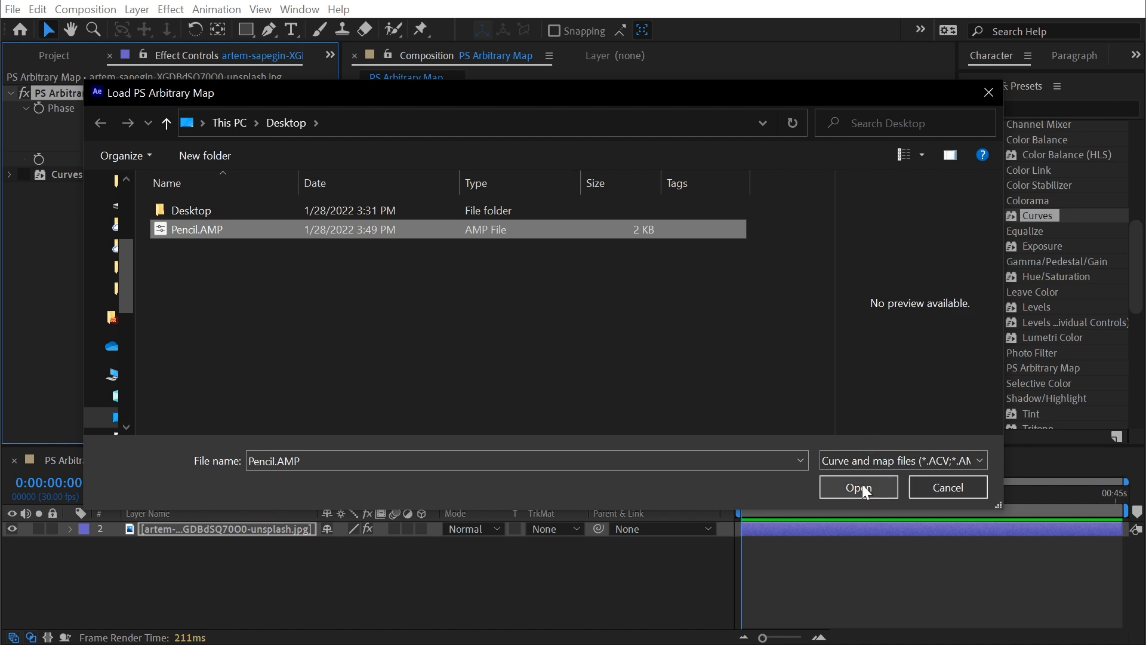
click(858, 487)
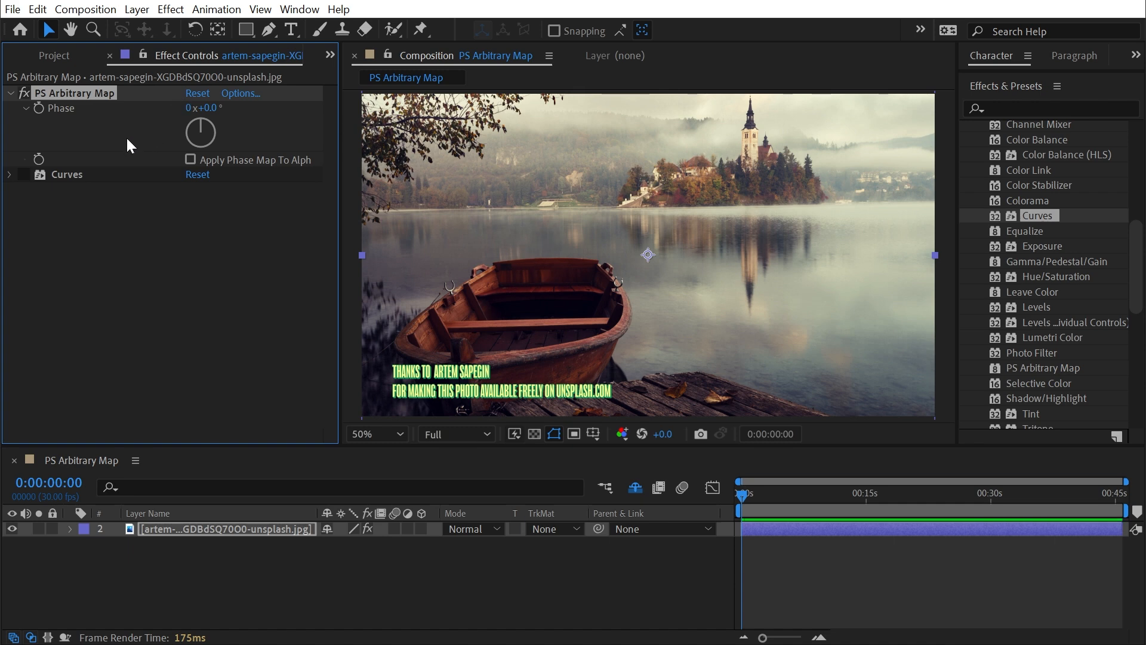
mouse_move(202, 121)
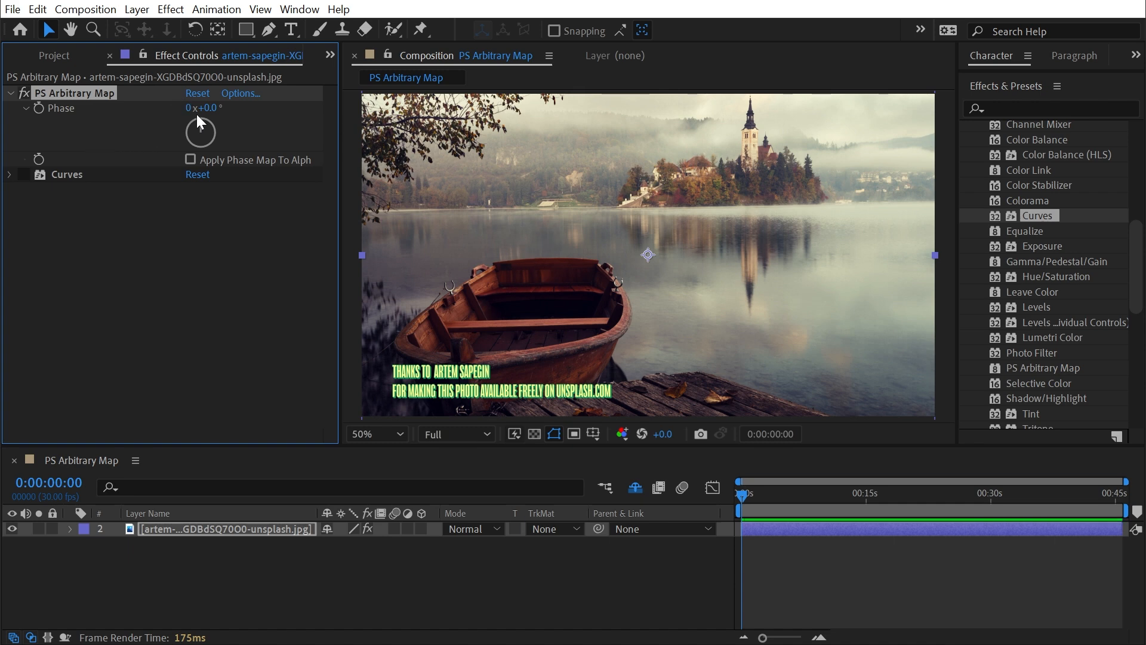